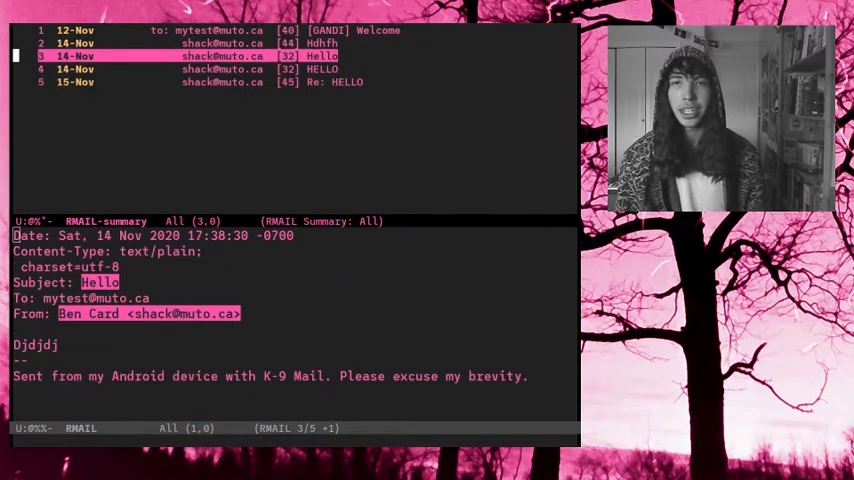
Show message 1, the [GANDI] Welcome email, from the RMAIL summary.
left_click(200, 30)
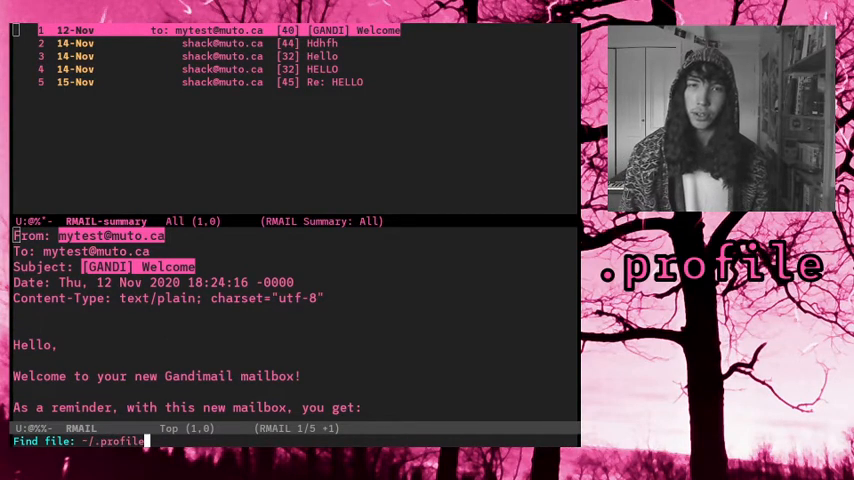
Visit ~/.profile and move to its # MAIL section, removing the extra blank line.
key("Return")
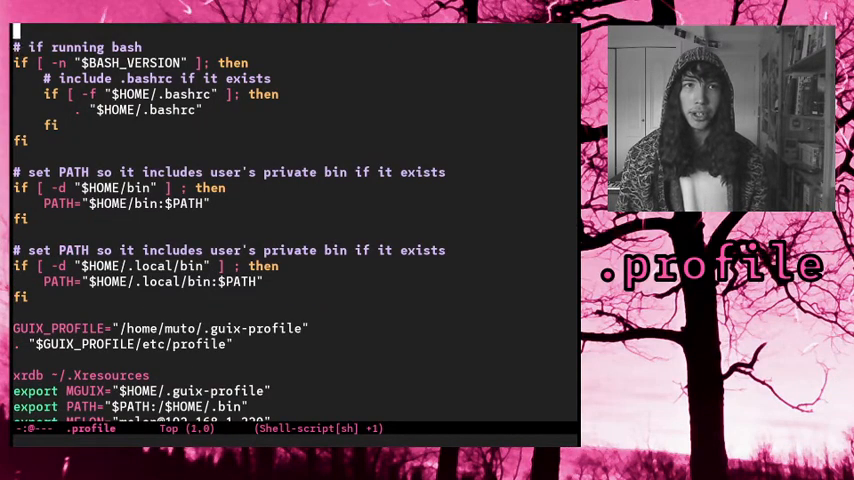
scroll("down", 3)
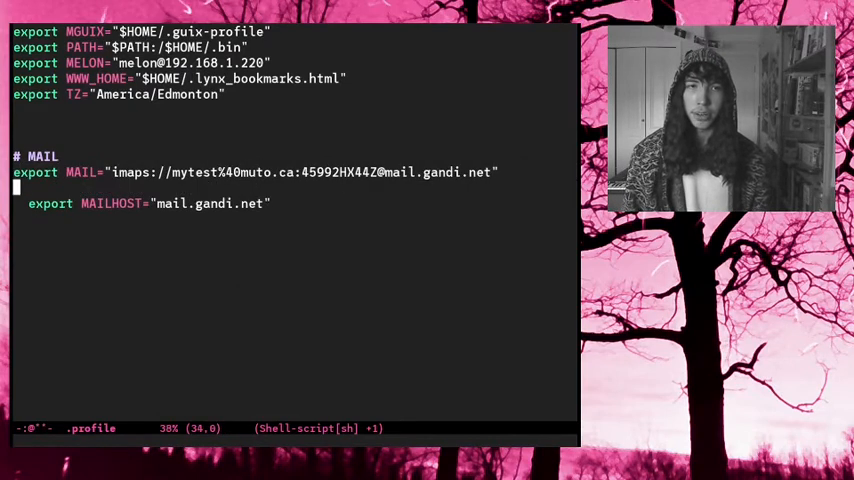
key("Down")
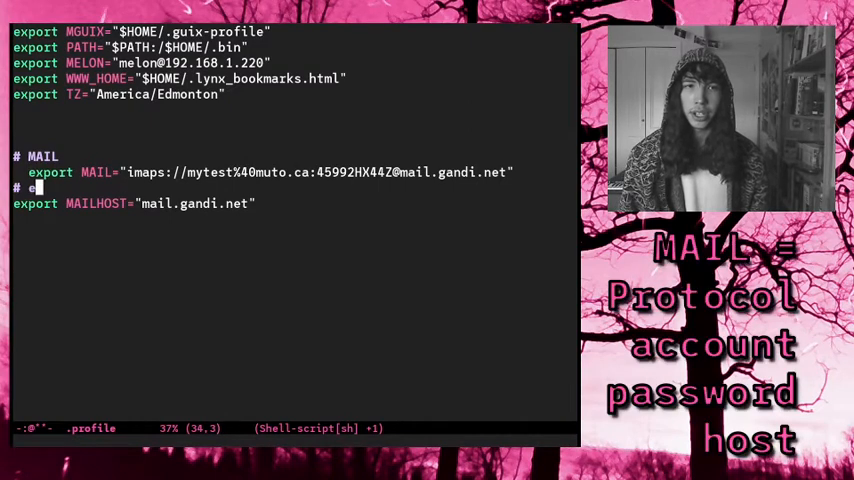
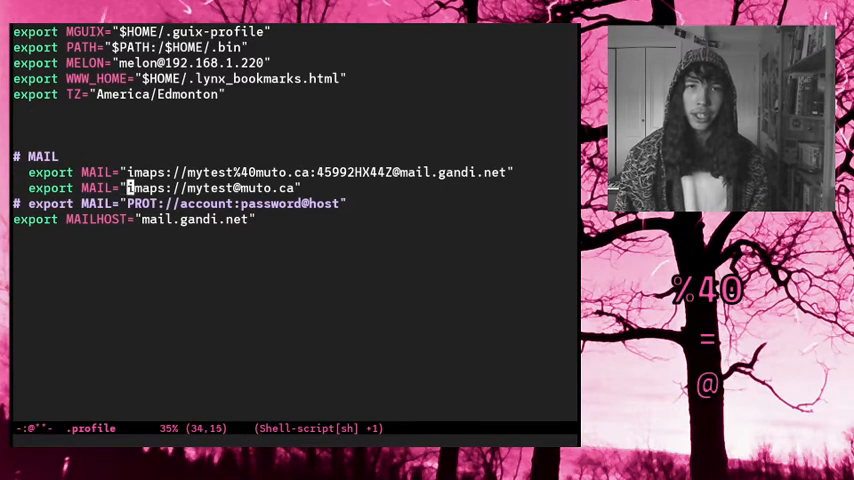
mouse_move(236, 188)
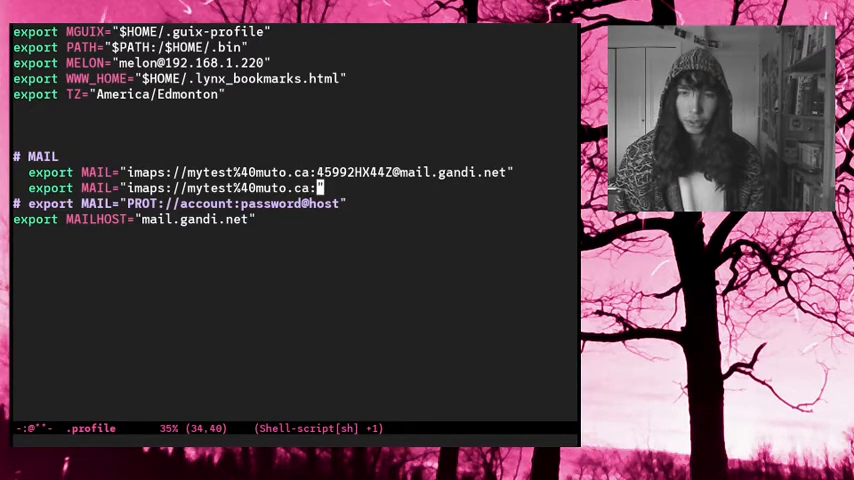
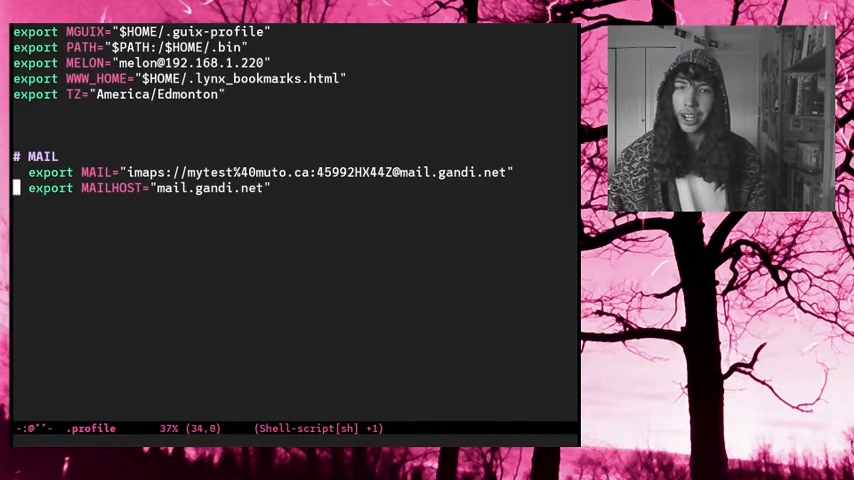
Save ~/.profile and enter ~/.emacs.d/init.el at the find-file prompt.
key("ctrl+s")
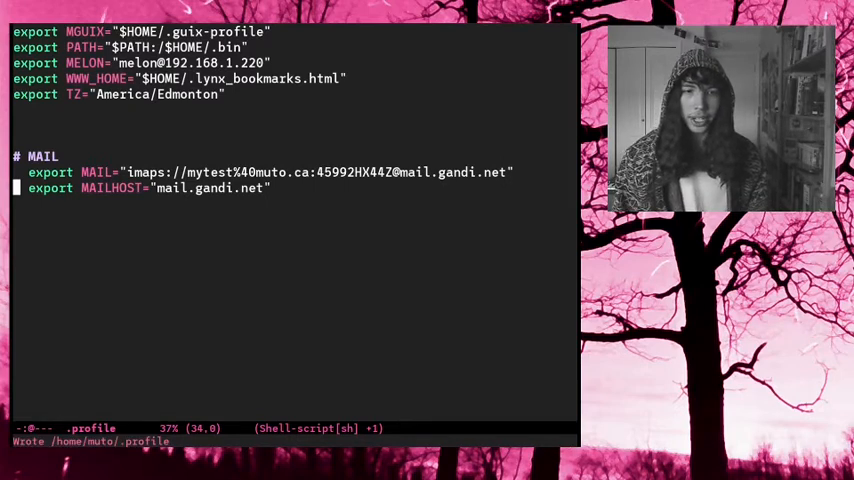
key("ctrl+x ctrl+f")
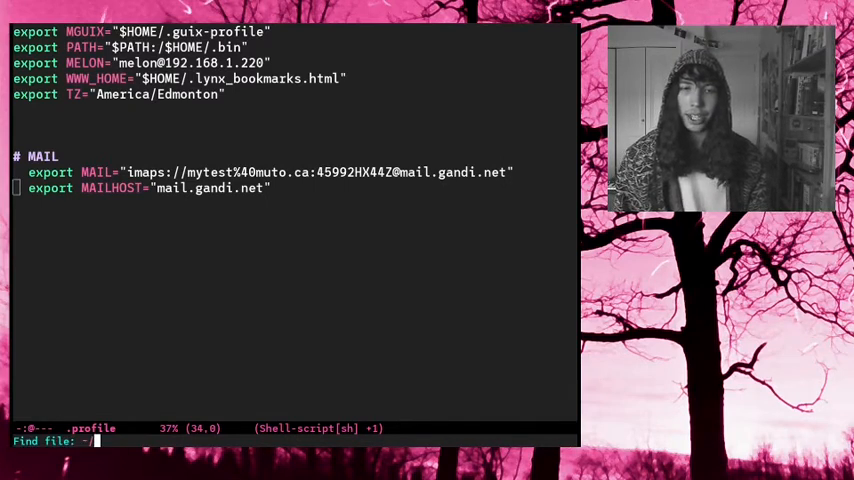
type(".emacs.d/init.el")
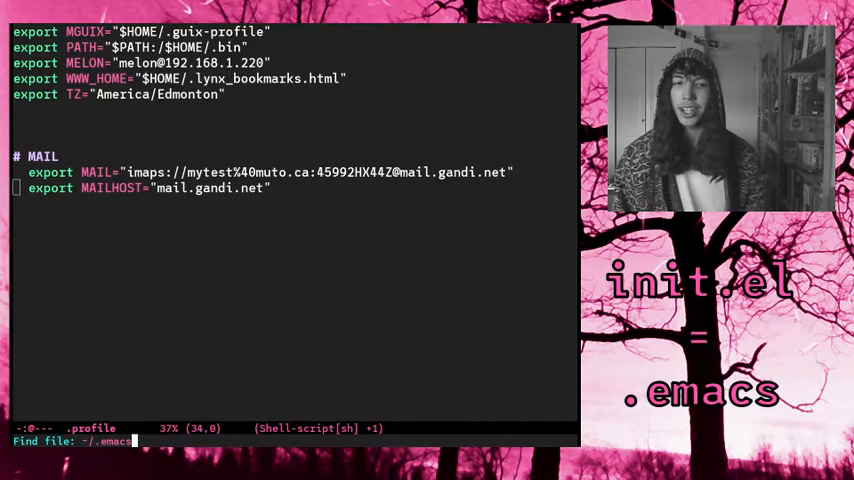
type(".d/")
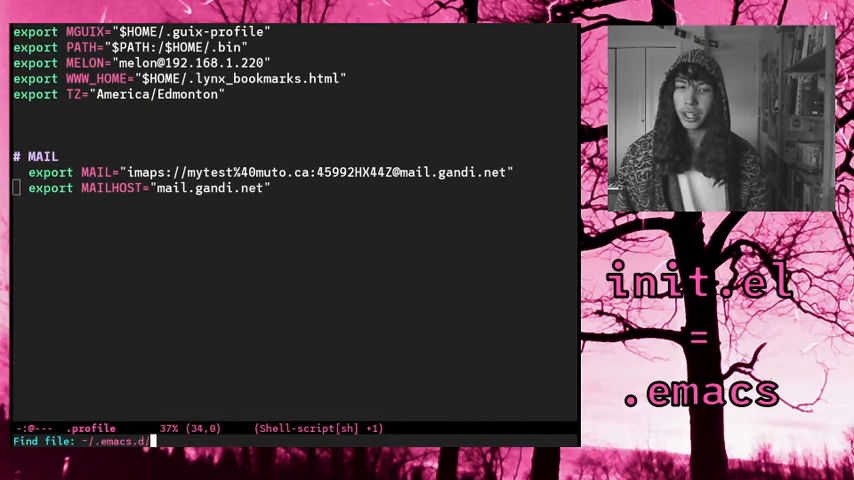
type("init.el")
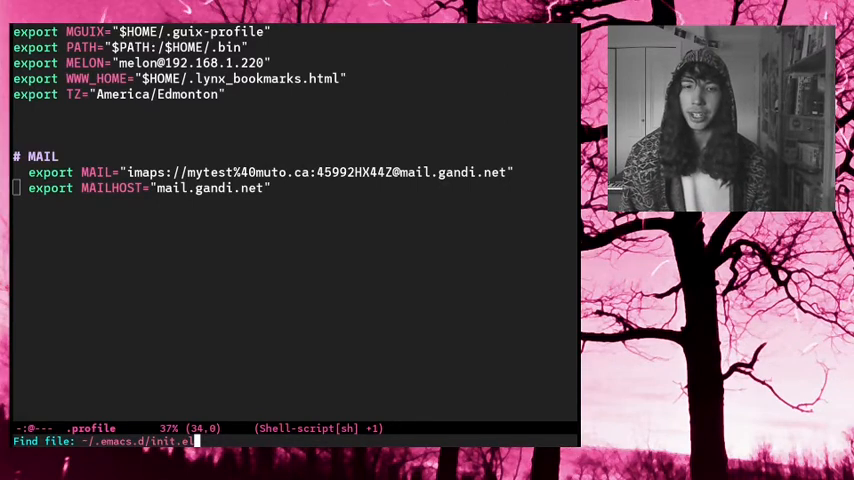
Visit init.el and move down to its MAIL SECTION settings.
key("Return")
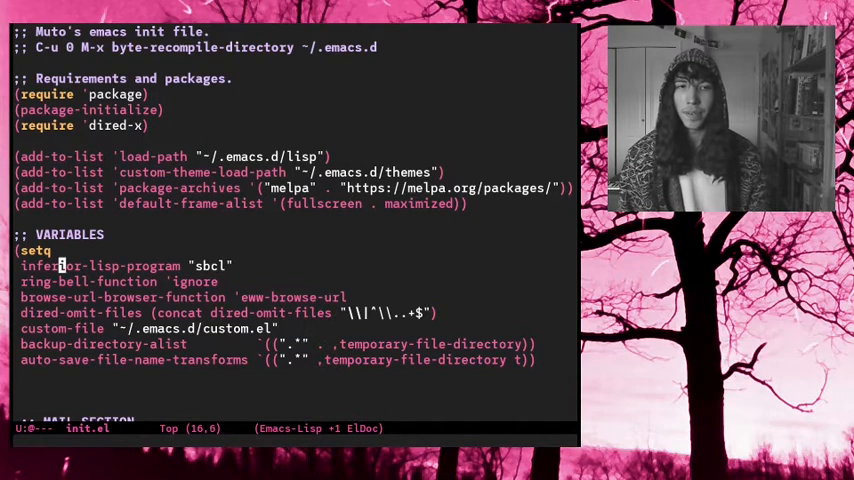
mouse_move(48, 328)
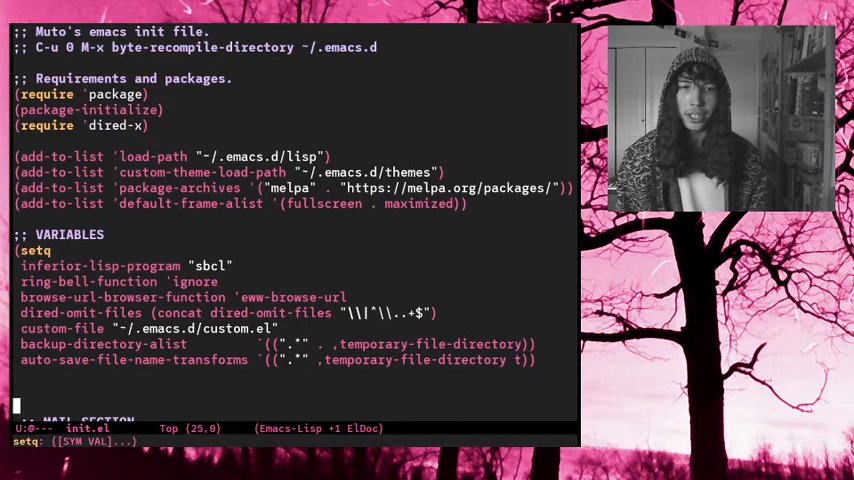
scroll("down", 3)
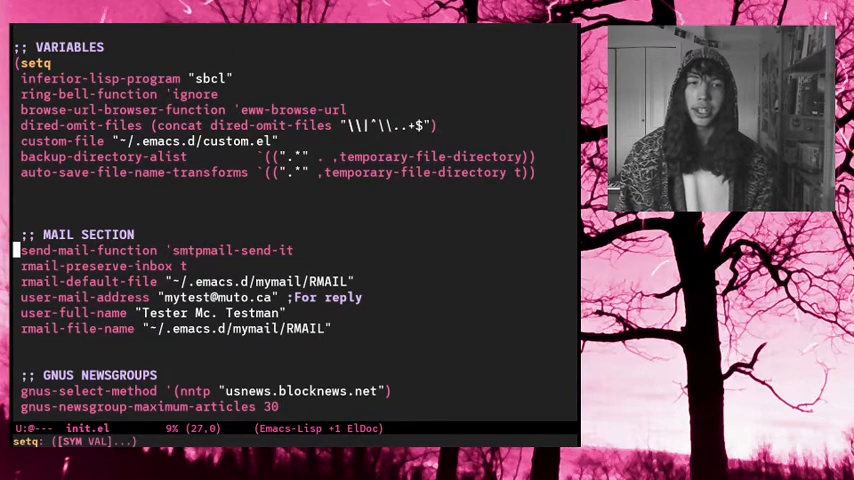
mouse_move(236, 250)
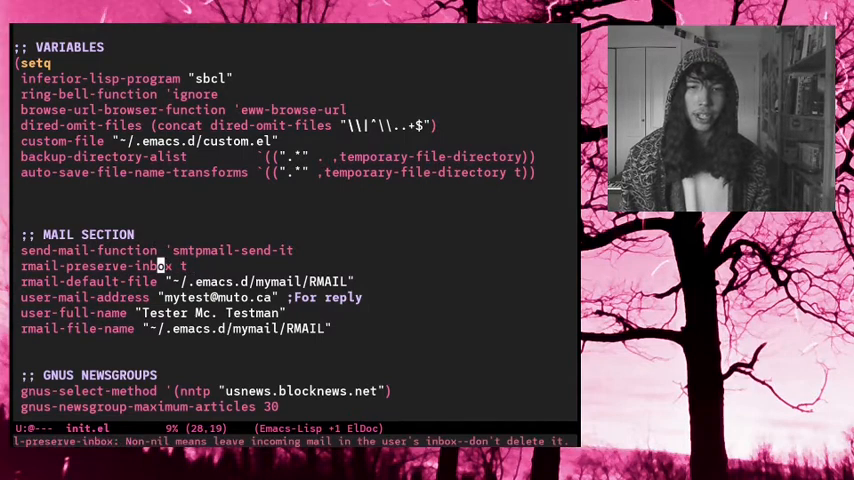
Separate send-mail-function, the rmail variables and the user identity variables with blank lines.
key("Return")
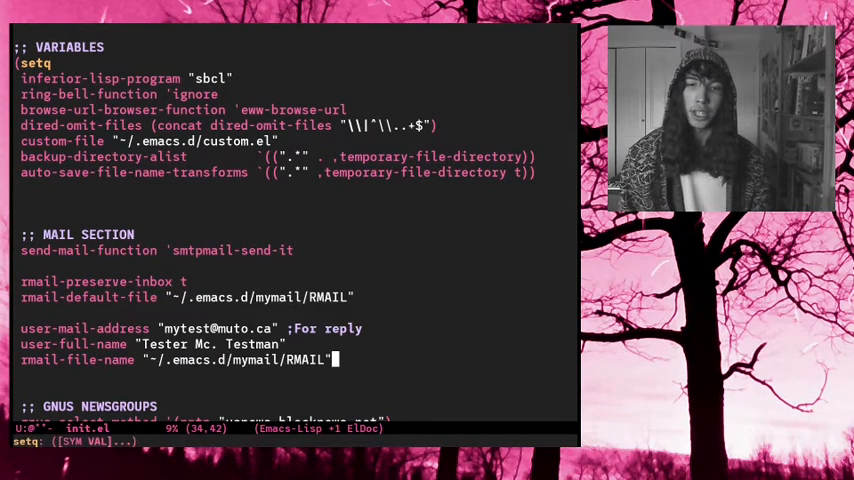
double_click(304, 360)
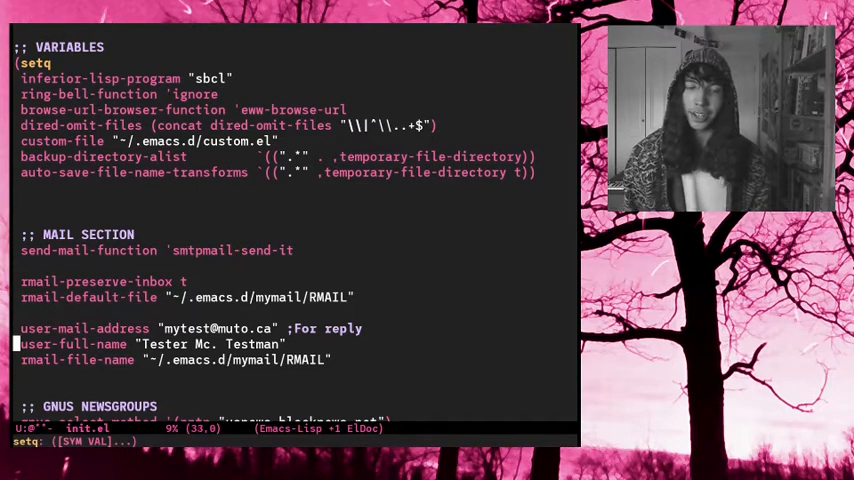
key("up")
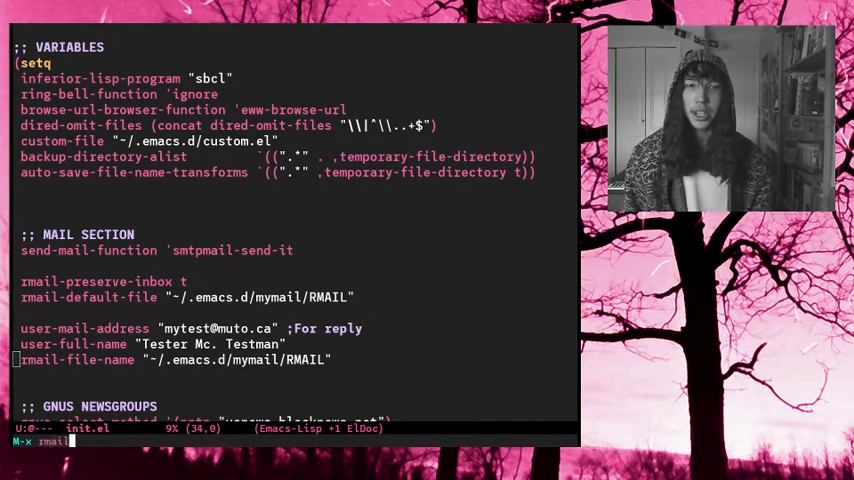
Run rmail to read the mailbox, showing the Re: HELLO message among 20.
key("Return")
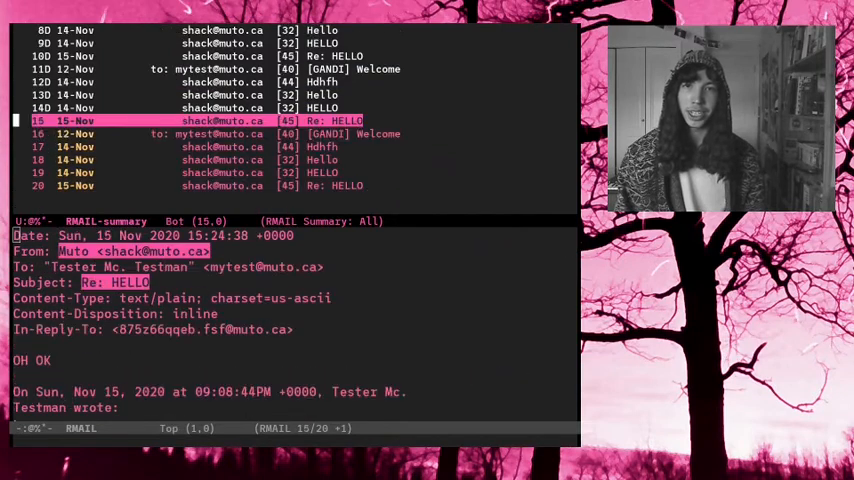
Return the top window to init.el above the five-message RMAIL file's Gandi Welcome email.
key("x")
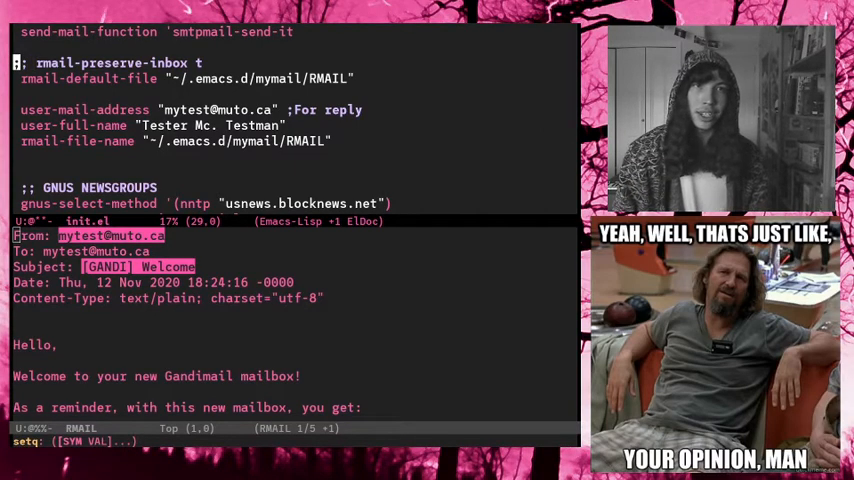
key("ctrl+x ctrl+s")
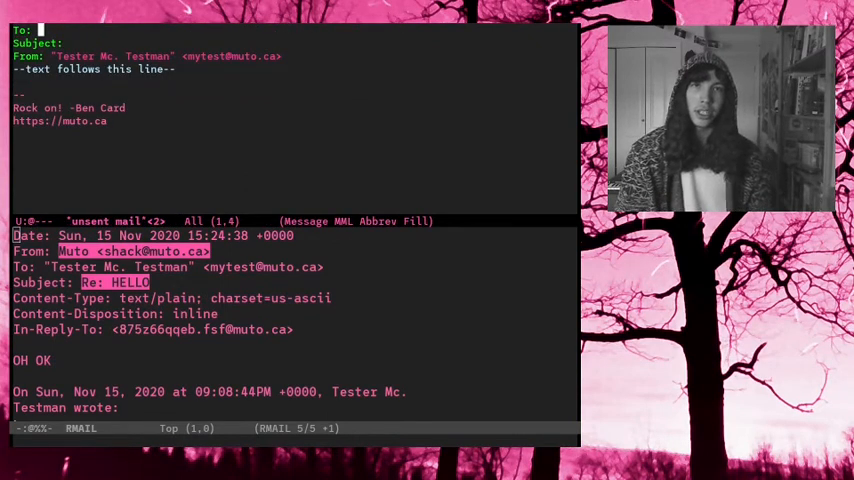
Start a mail with m, give it the subject U STINK LIKE GARBAGE and body YOU SUCK BALLS.
type("muto.ca")
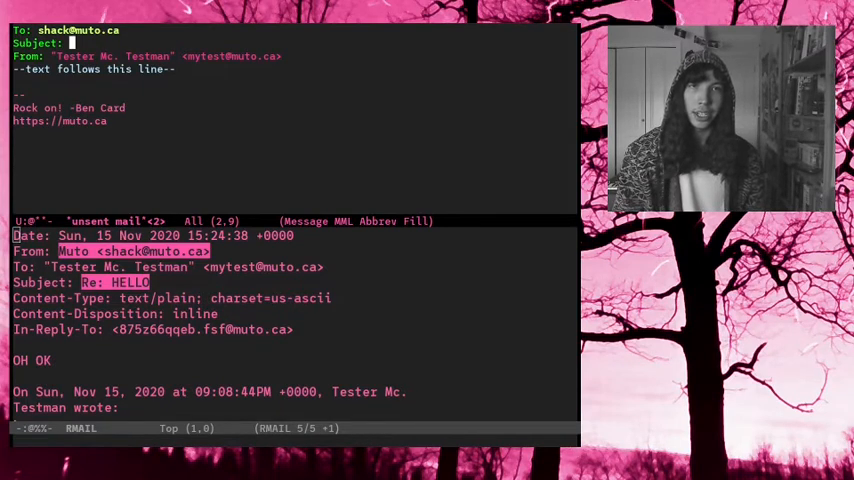
type("U STINK")
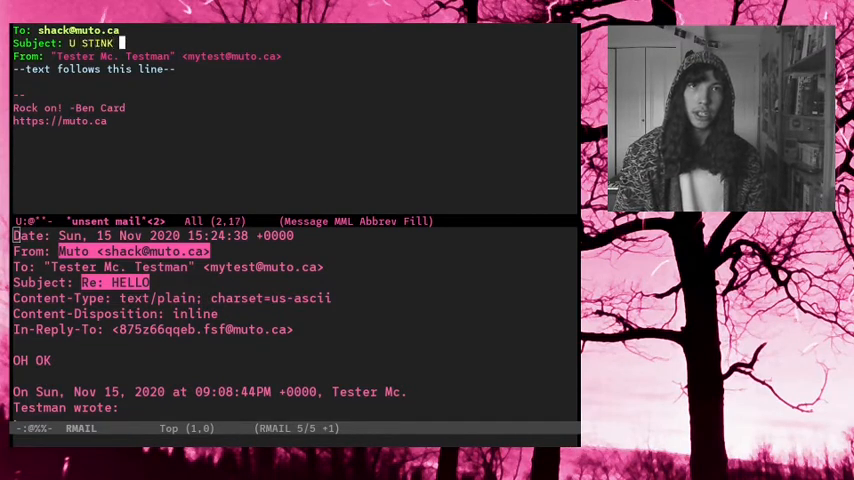
type("LIKE")
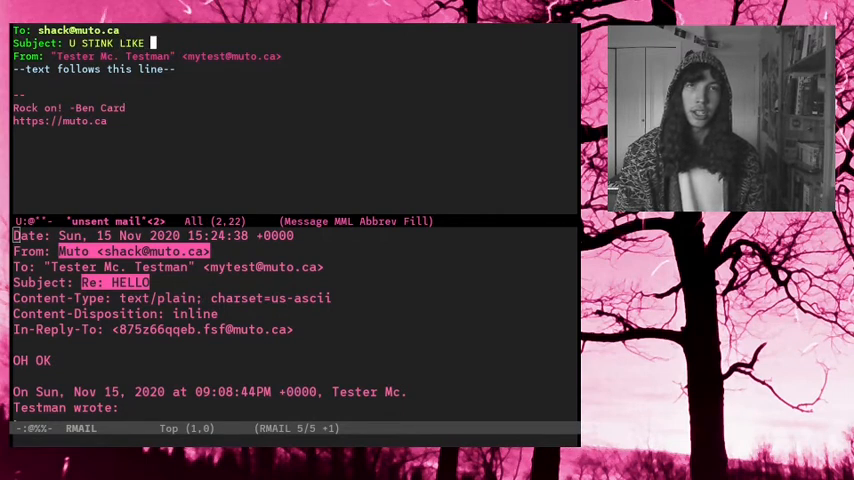
type("GARBAGE")
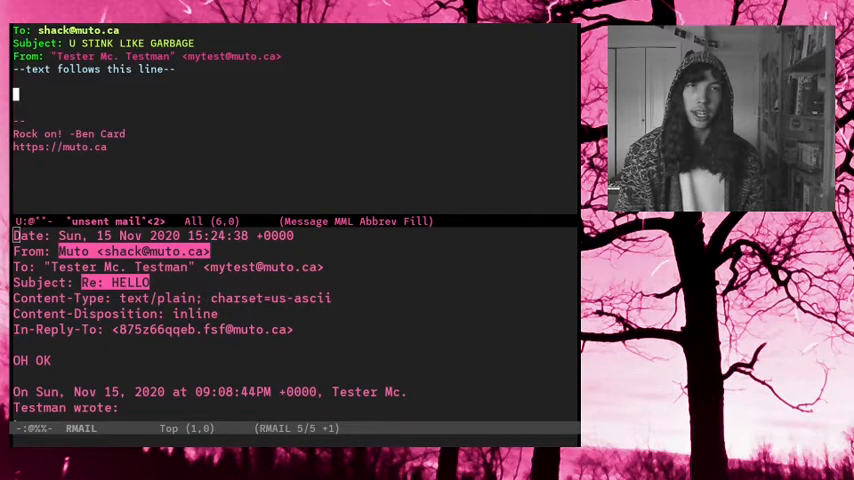
type("YOU")
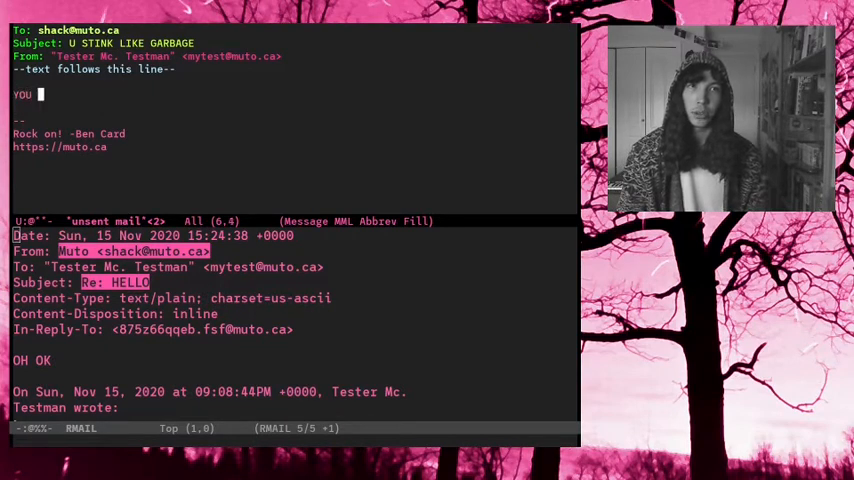
type("SUCK BALLS")
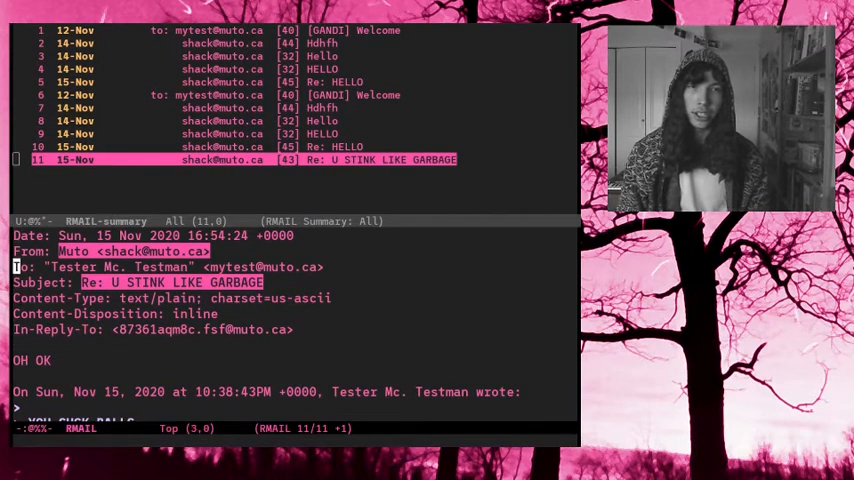
Move down the Rmail summary to the new reply Re: U STINK LIKE GARBAGE.
key("Down")
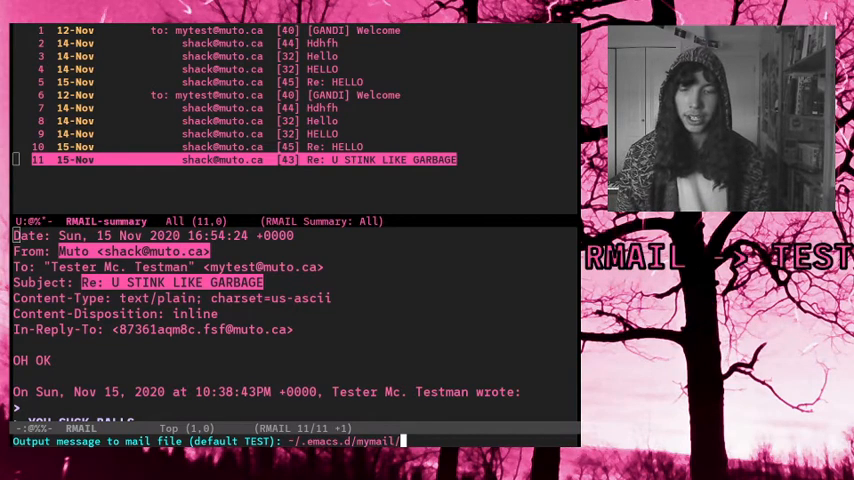
File the open message into the TEST rmail file under ~/.emacs.d/mymail/.
type("TEST2")
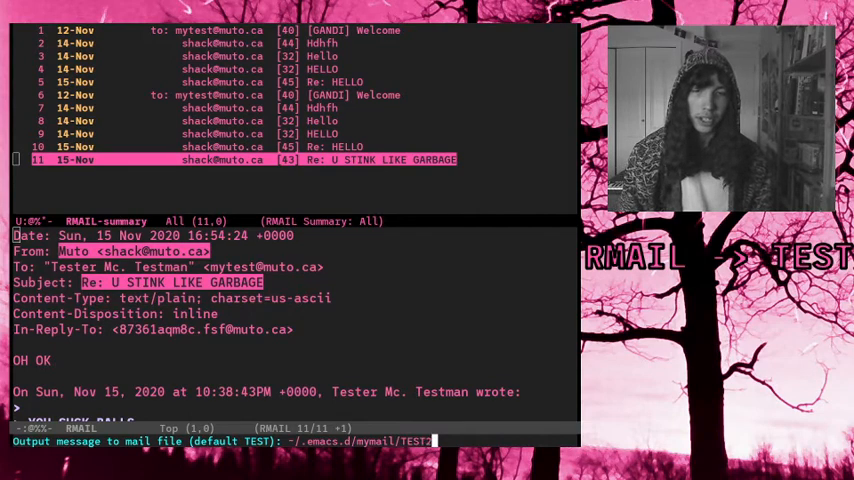
key("Return")
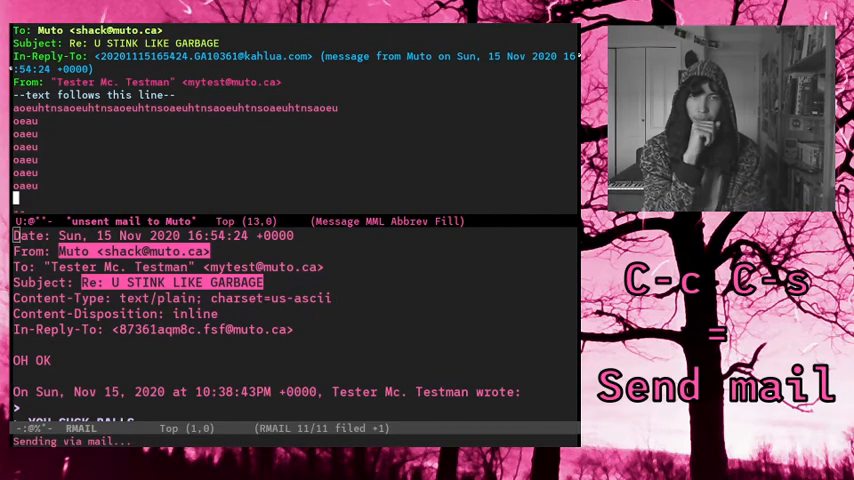
Send the drafted reply to the Muto account so the original is marked answered.
key("C-c C-s")
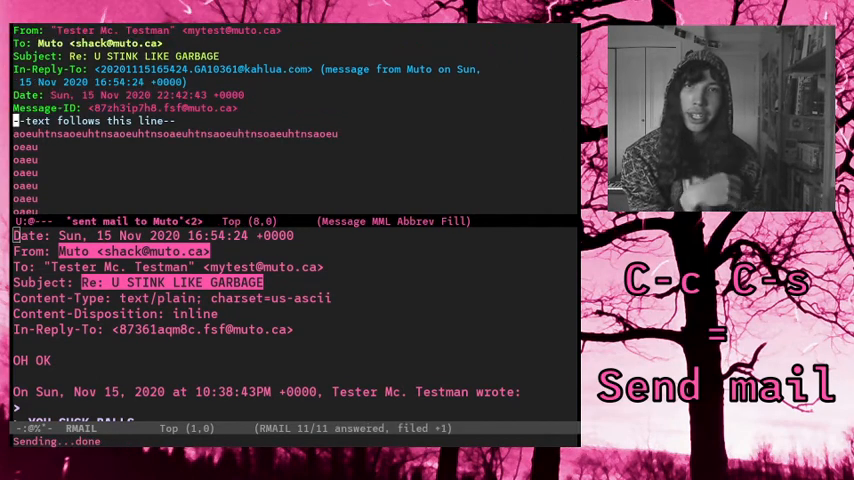